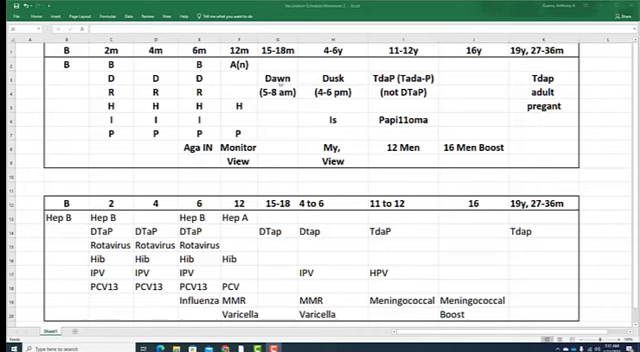
mouse_move(278, 79)
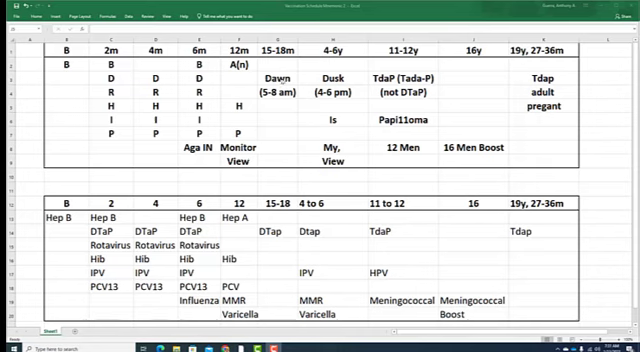